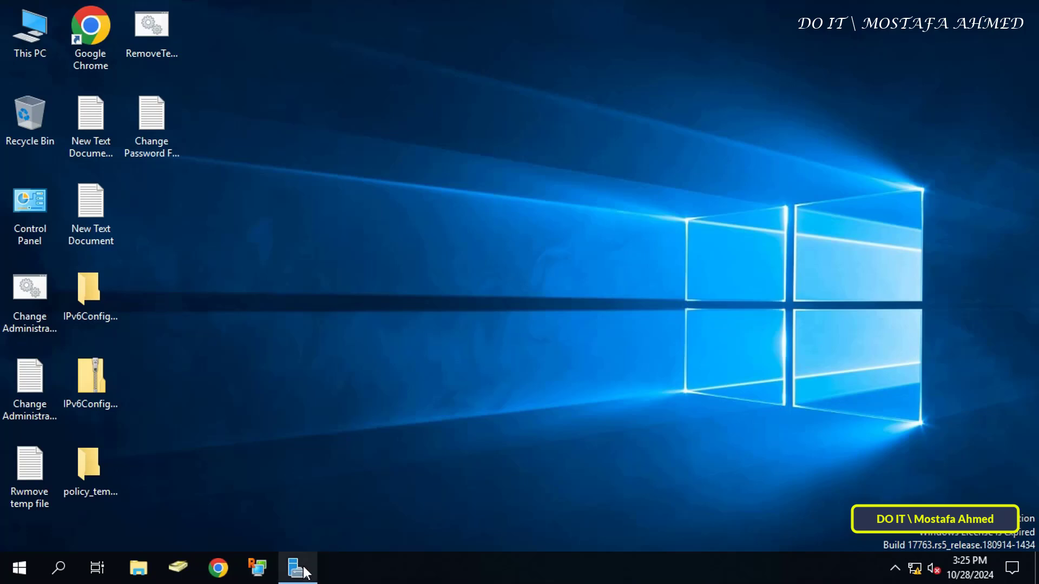
# Launch Server Manager and start Group Policy Management from its Tools menu
pyautogui.click(296, 566)
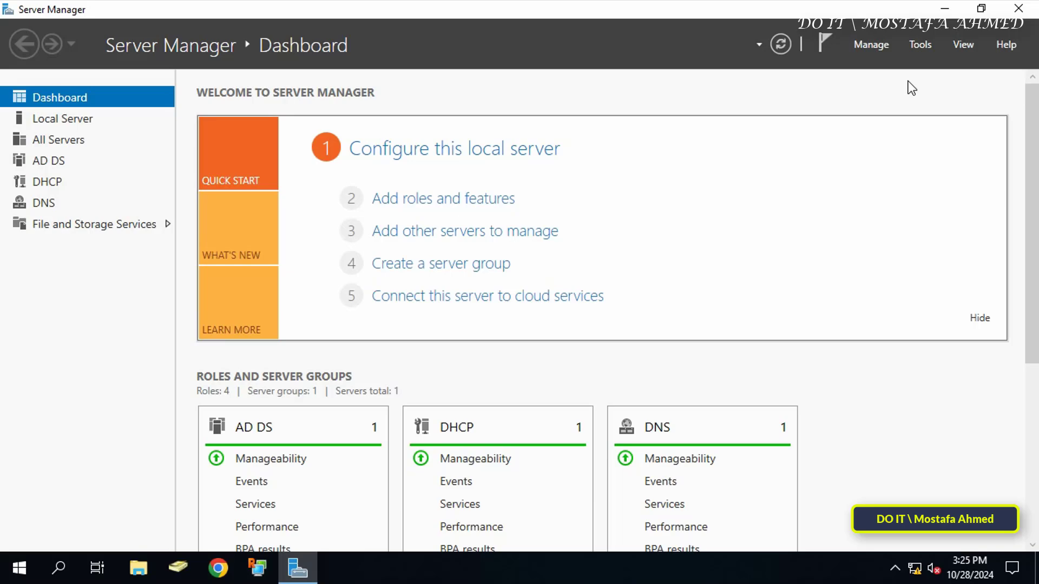
pyautogui.click(919, 44)
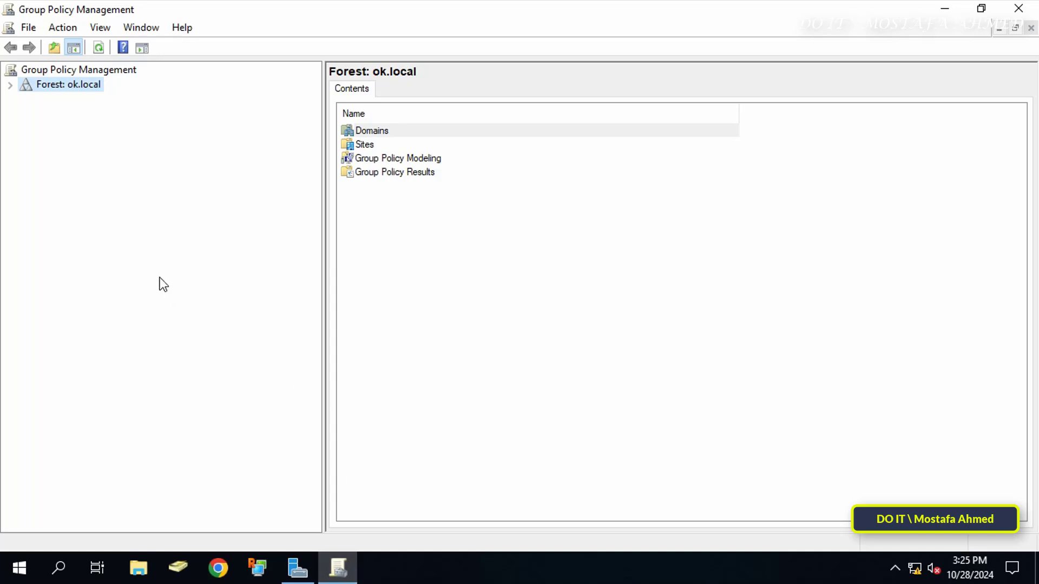
# Expand ok.local and create the 'Disable Firefox Password Manager' GPO linked to test
pyautogui.click(13, 85)
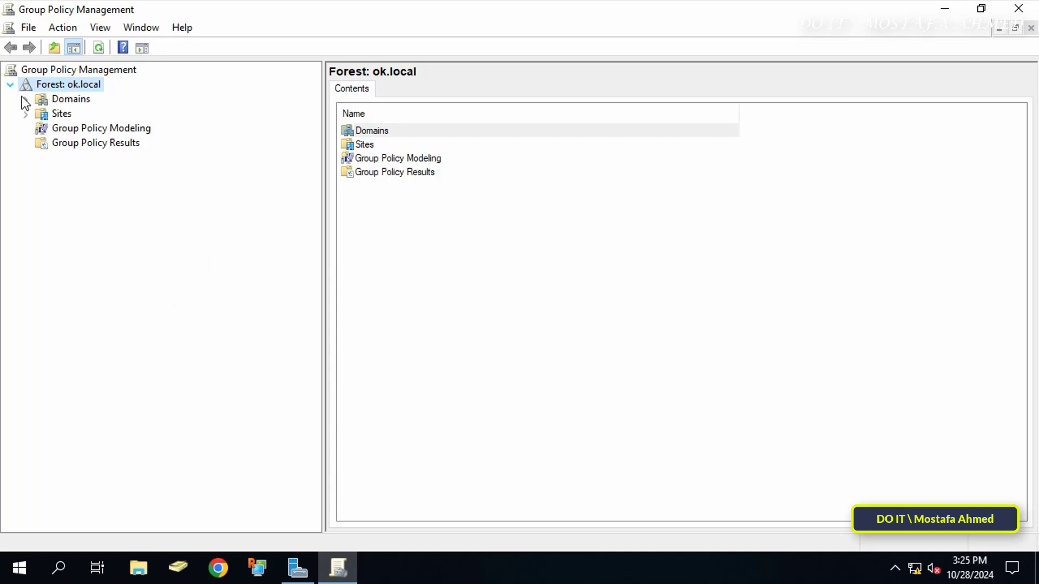
pyautogui.click(25, 99)
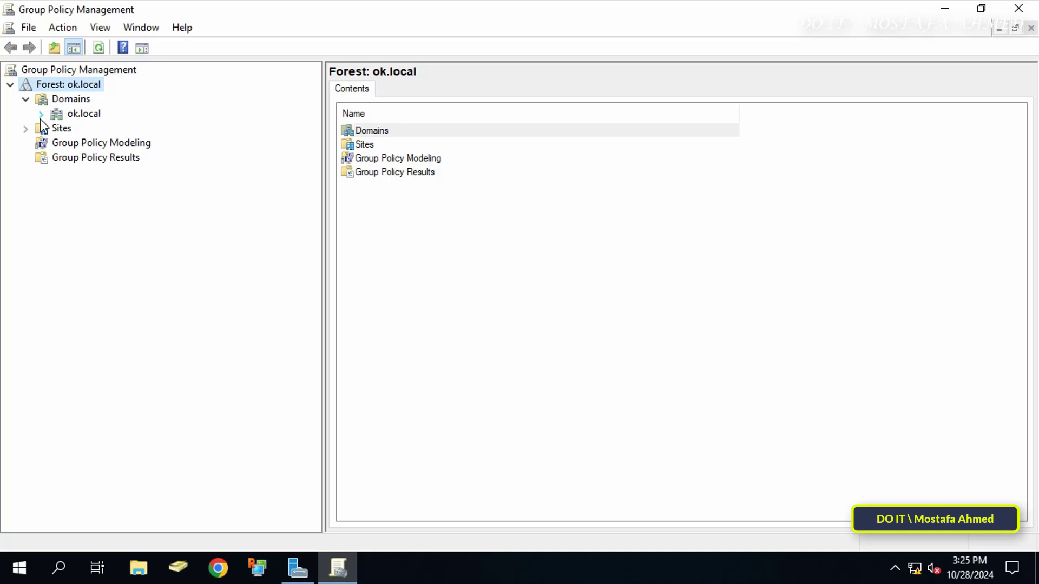
pyautogui.click(40, 114)
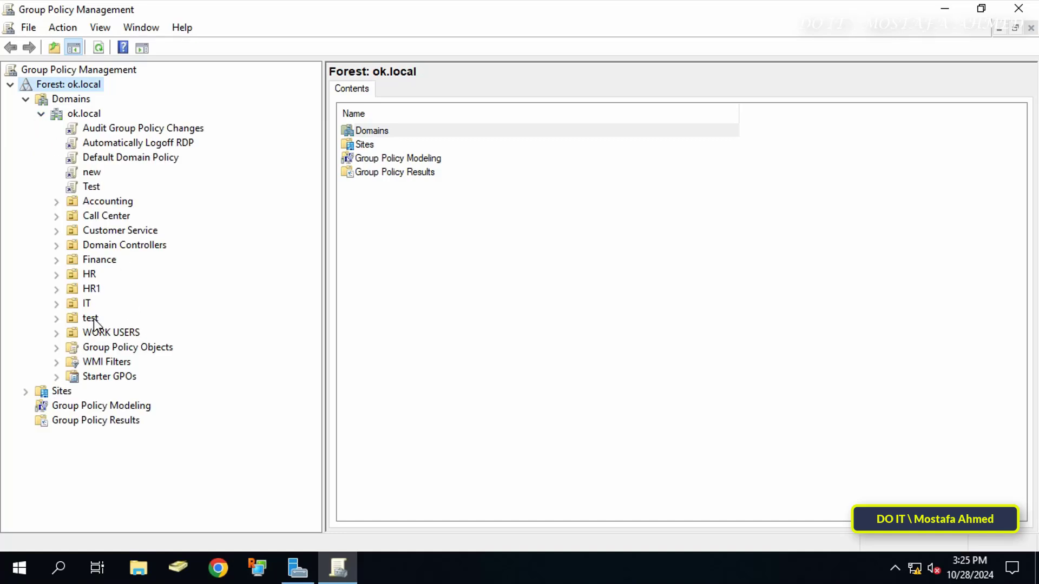
pyautogui.rightClick(89, 318)
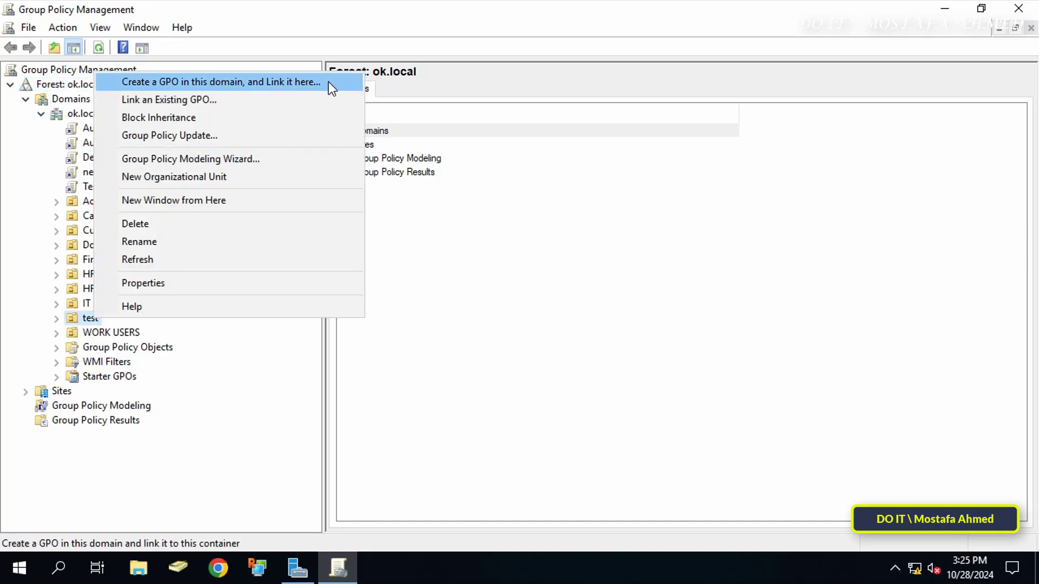
pyautogui.click(220, 81)
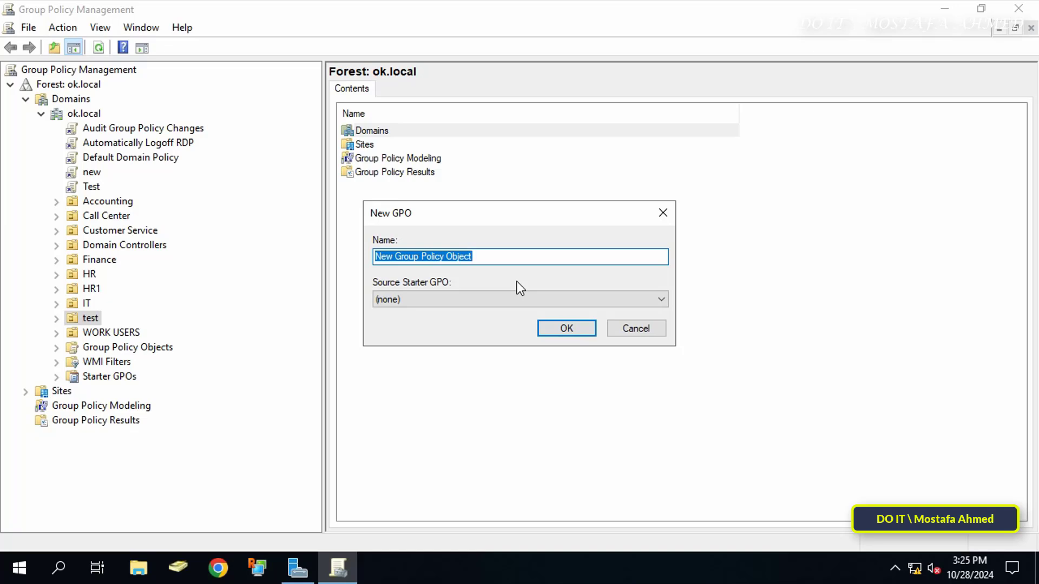
pyautogui.write('Disable Firefox Password')
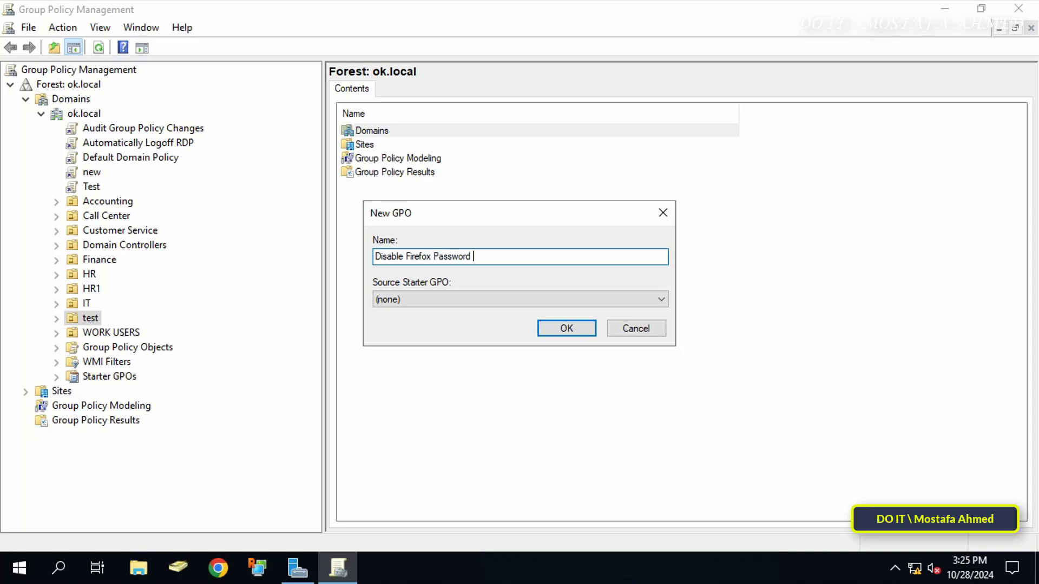
pyautogui.click(567, 328)
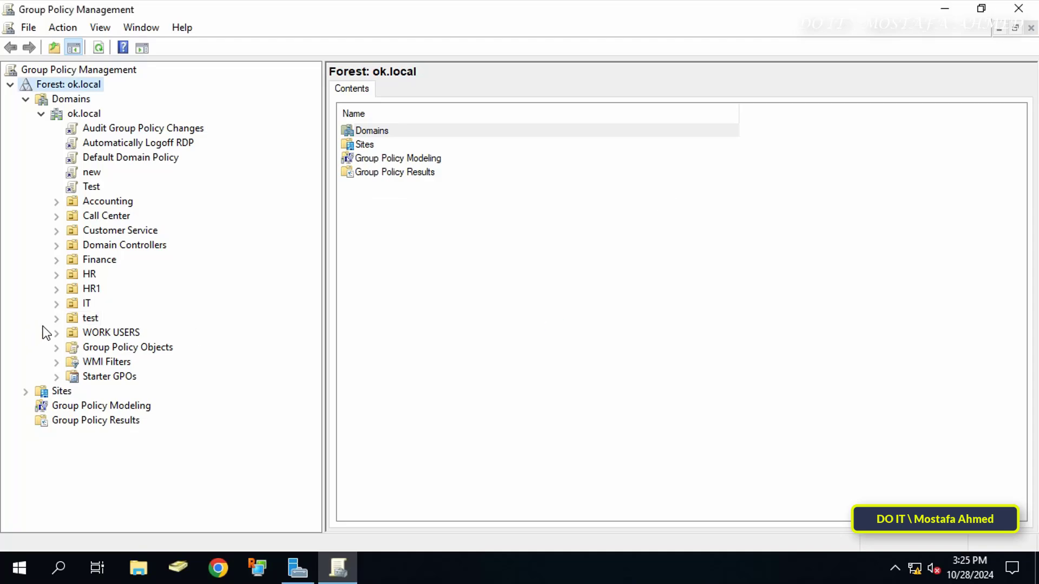
pyautogui.click(170, 347)
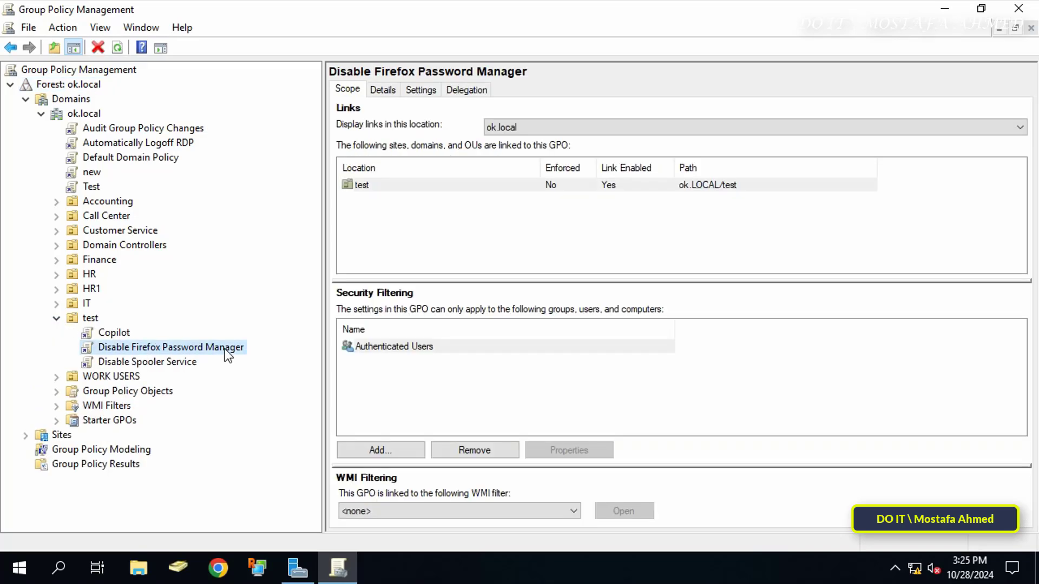
# Edit the GPO and browse Computer Configuration policies to Mozilla > Firefox settings
pyautogui.doubleClick(171, 347)
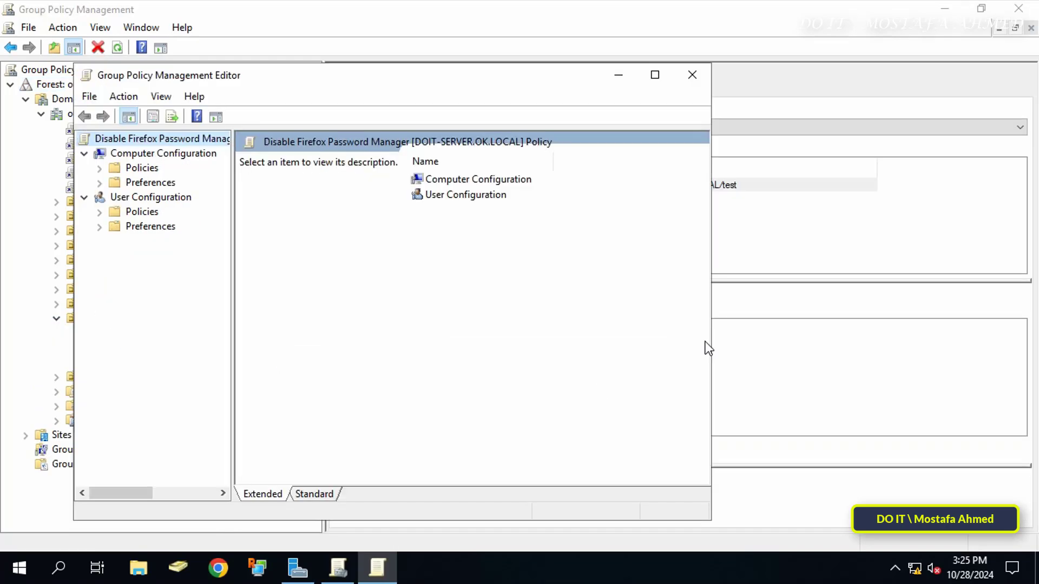
pyautogui.click(655, 74)
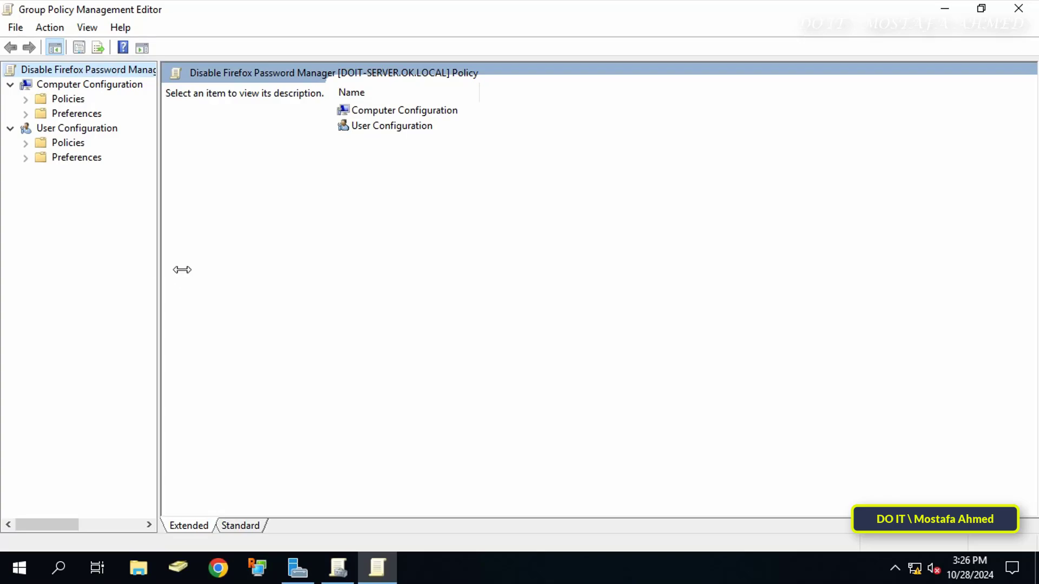
pyautogui.click(90, 84)
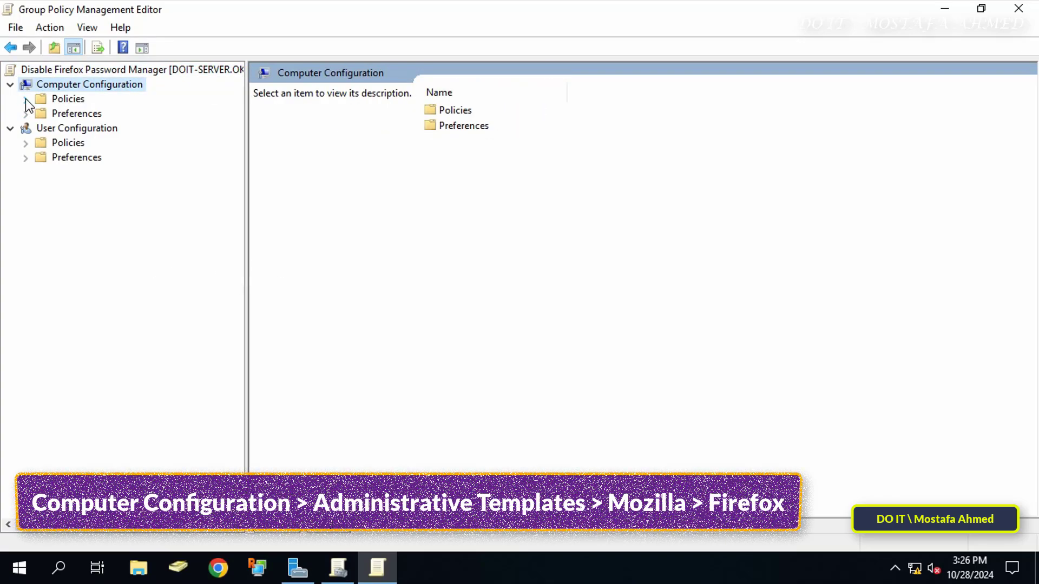
pyautogui.click(26, 99)
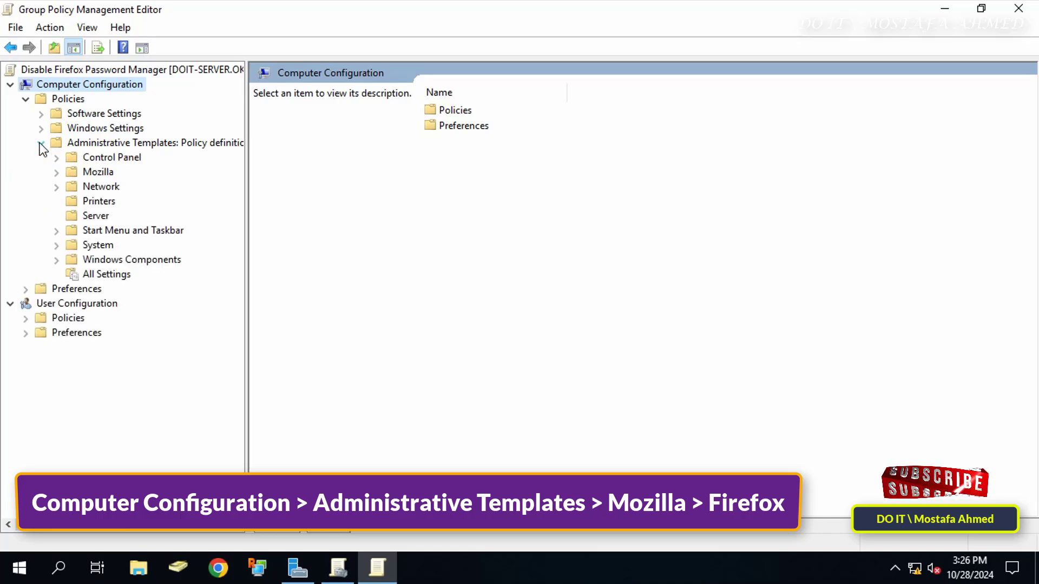
pyautogui.click(97, 172)
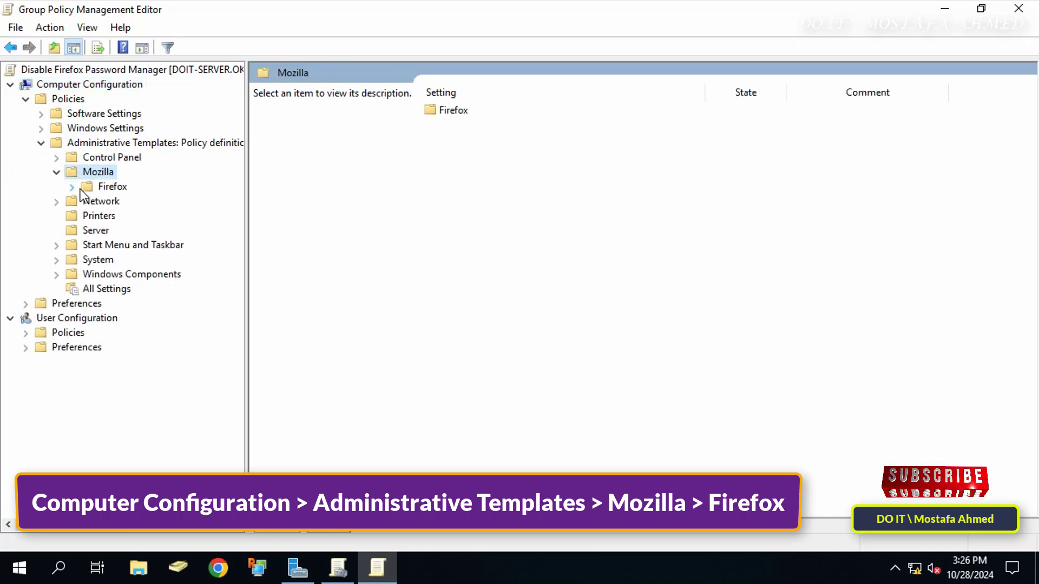
pyautogui.click(111, 186)
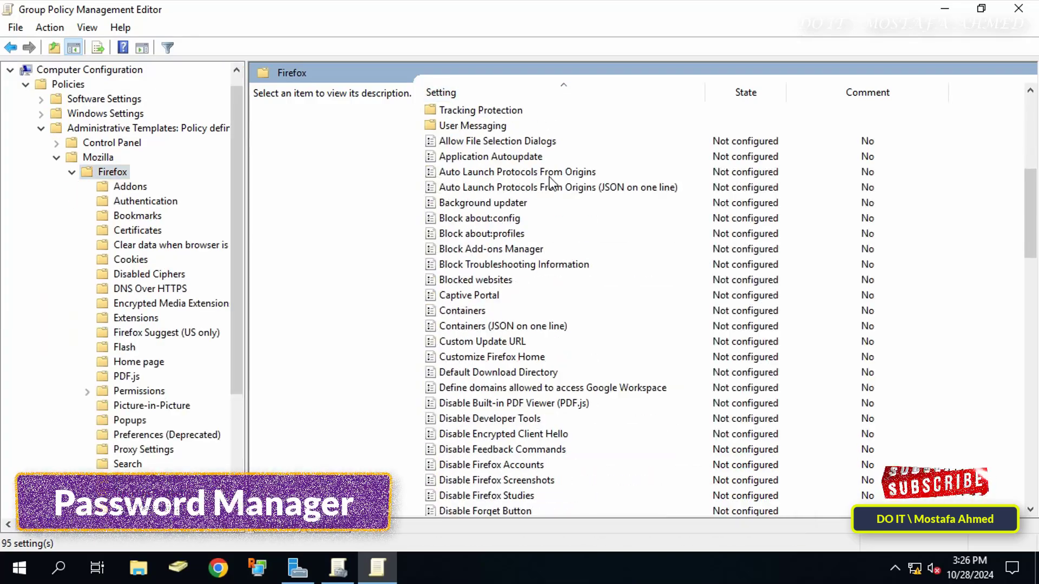
pyautogui.scroll(-3)
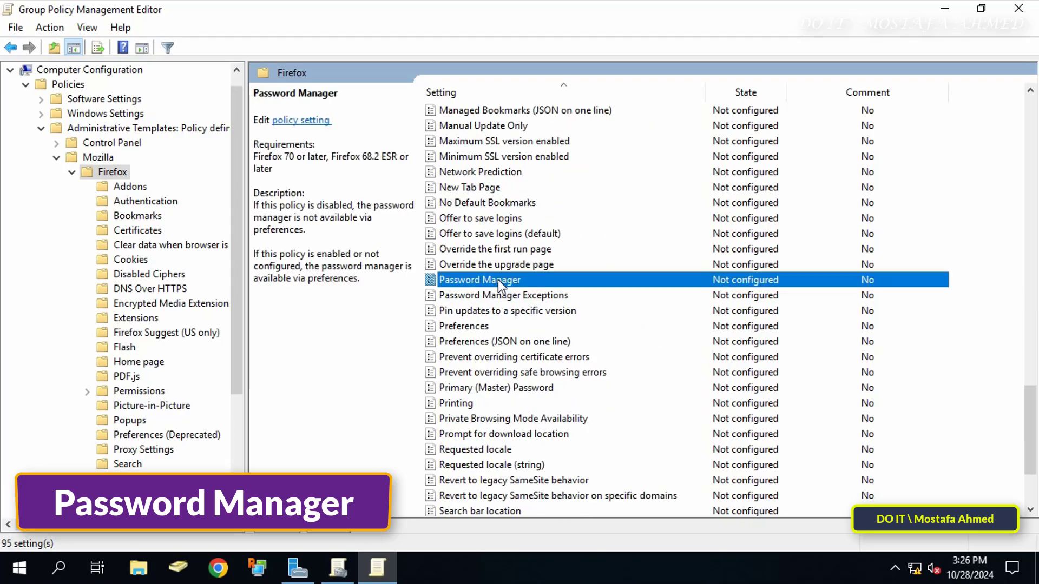
# Set the Firefox Password Manager policy to Disabled and confirm with OK
pyautogui.doubleClick(479, 280)
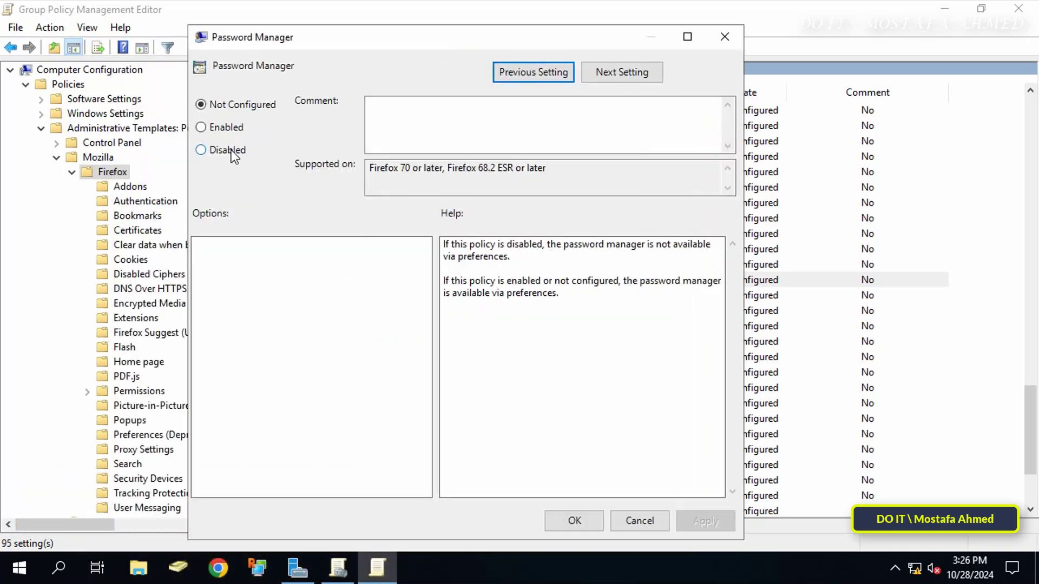
pyautogui.click(200, 150)
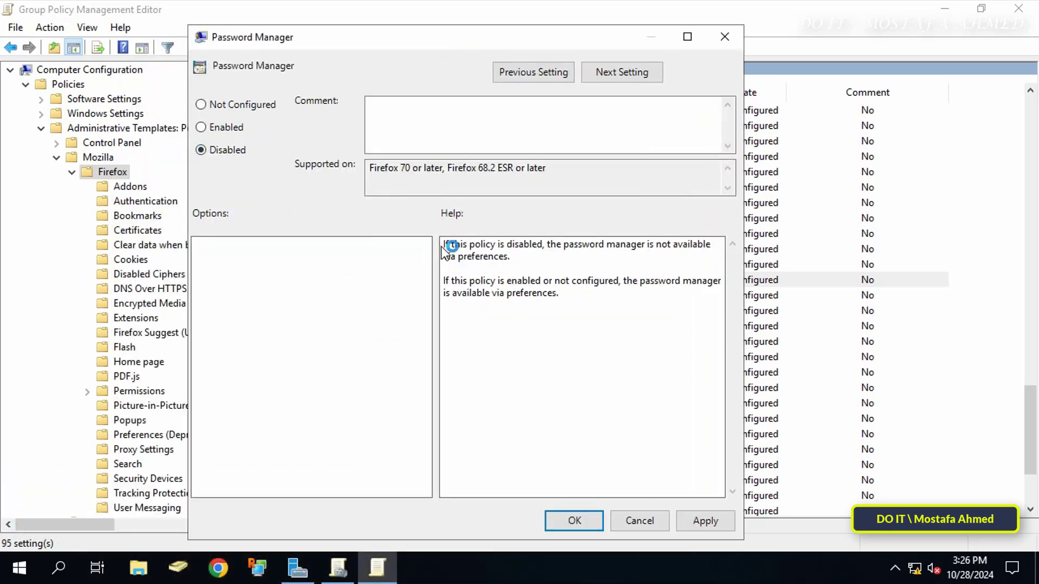
pyautogui.moveTo(446, 244); pyautogui.dragTo(510, 256)
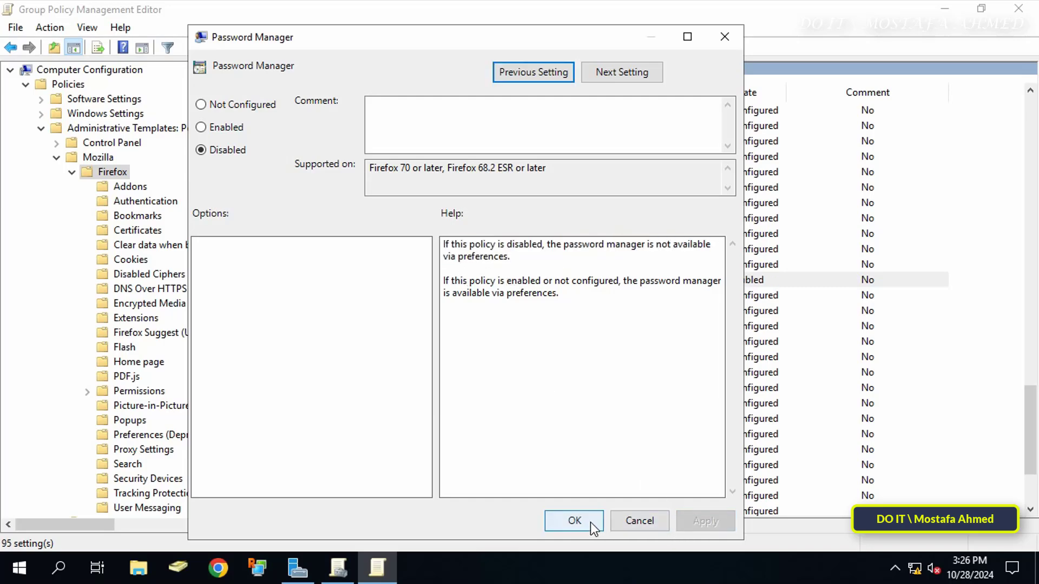
pyautogui.click(574, 521)
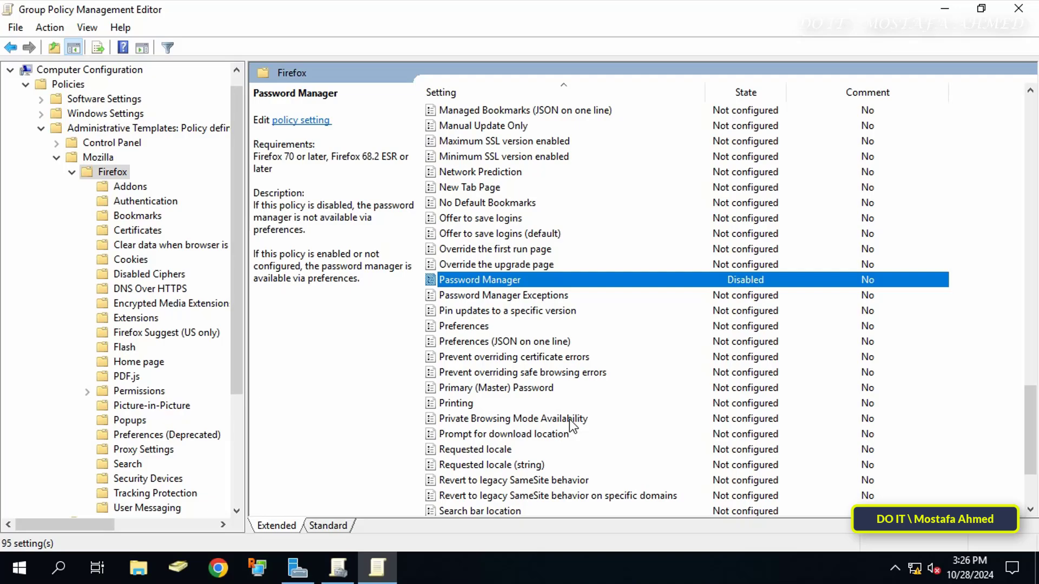
pyautogui.click(481, 218)
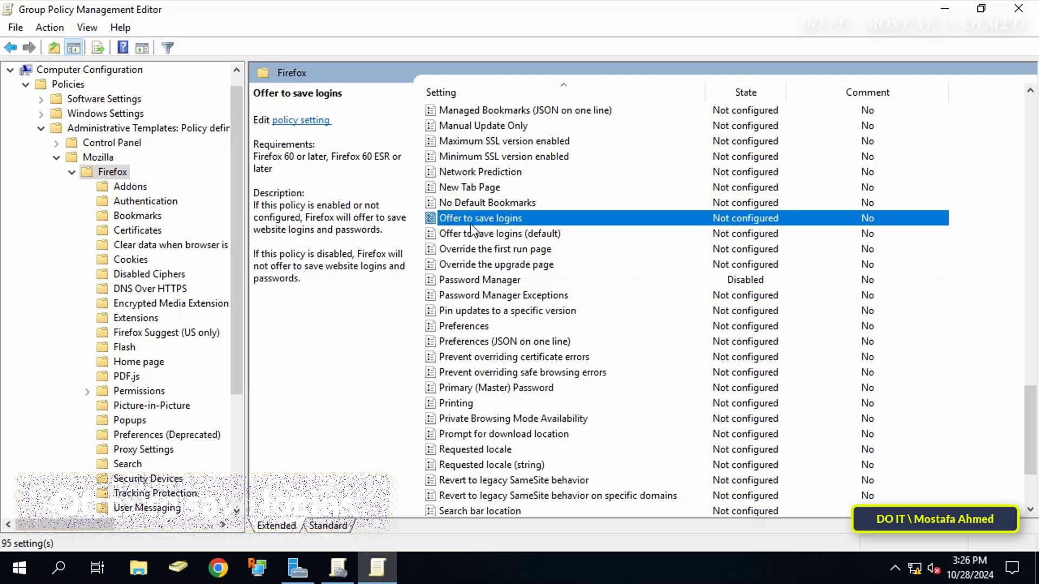
# Set the Offer to save logins policy to Disabled and confirm
pyautogui.doubleClick(481, 218)
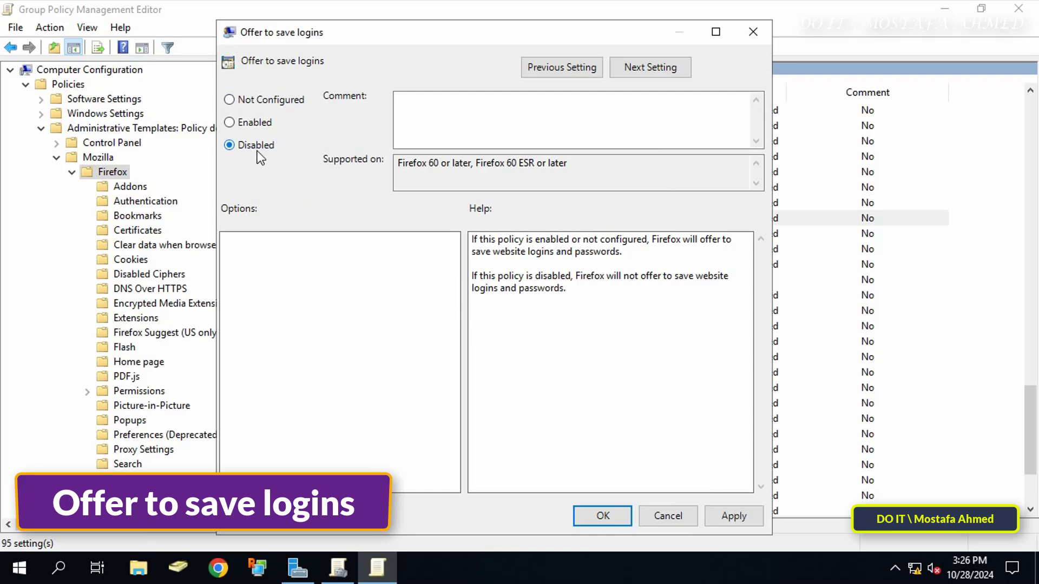
pyautogui.click(601, 516)
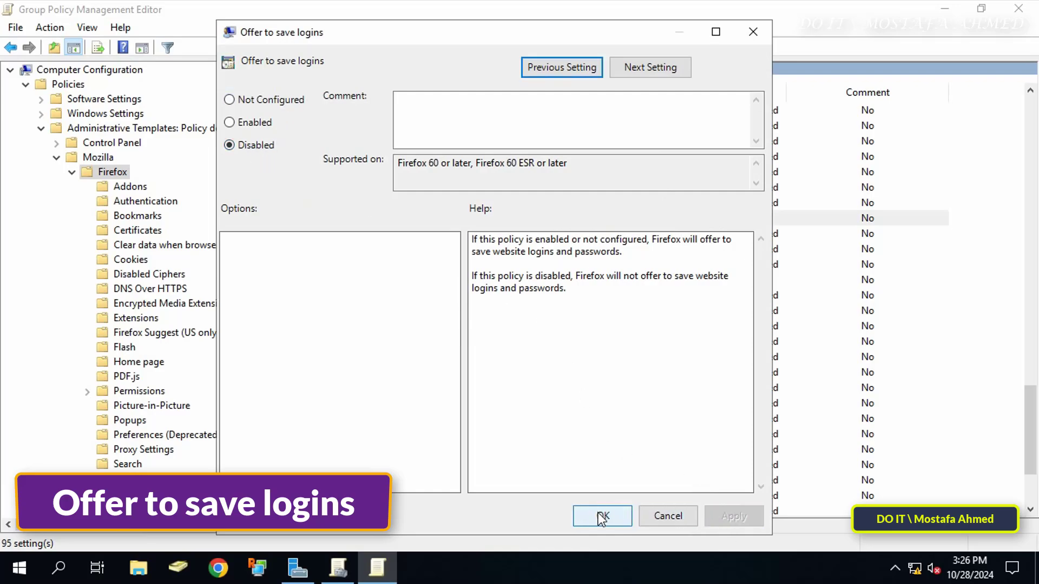
pyautogui.click(601, 516)
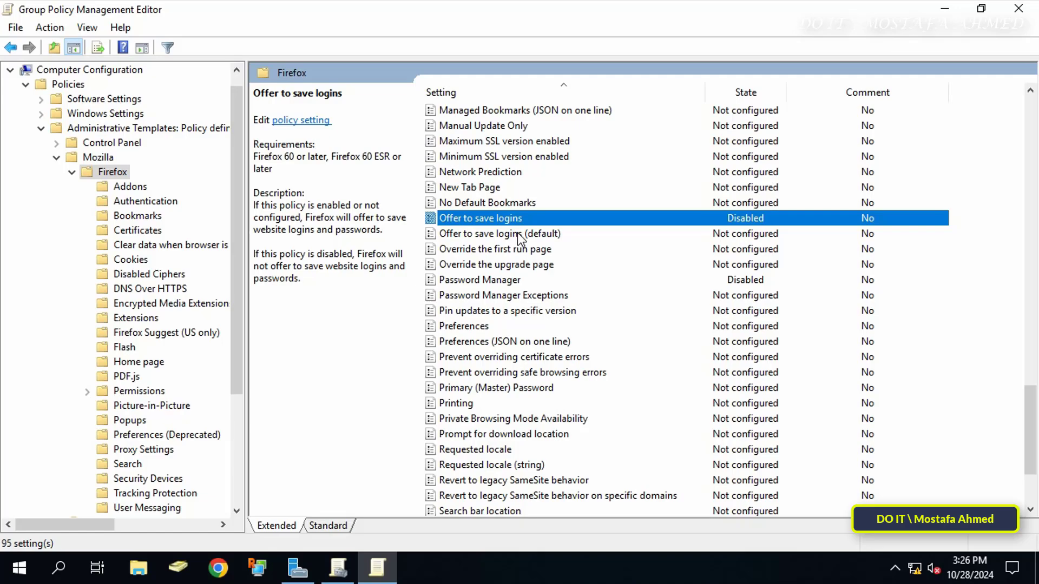
pyautogui.click(500, 234)
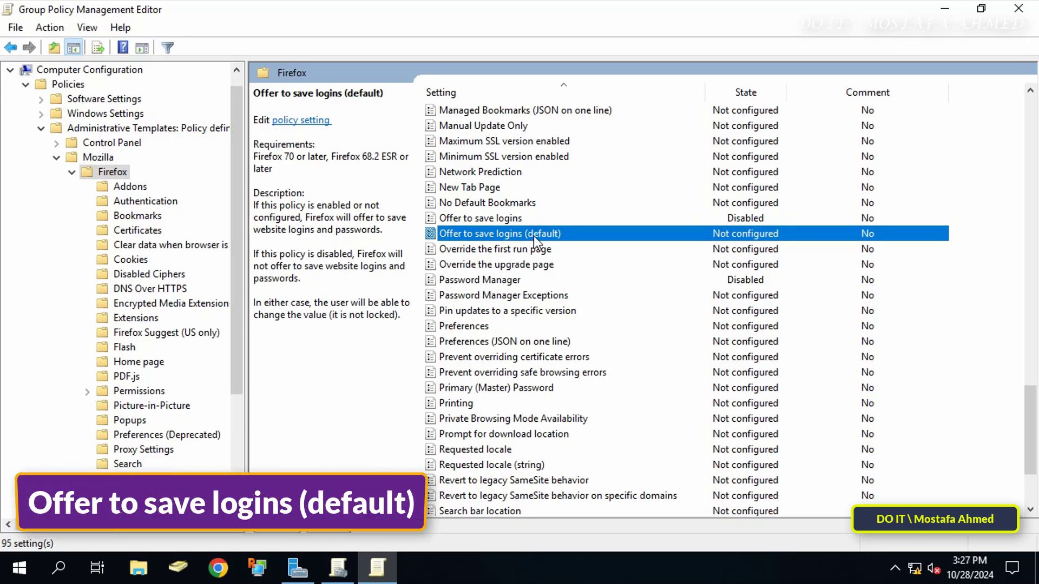
# Set Offer to save logins (default) to Disabled, apply, and close its dialog
pyautogui.doubleClick(494, 234)
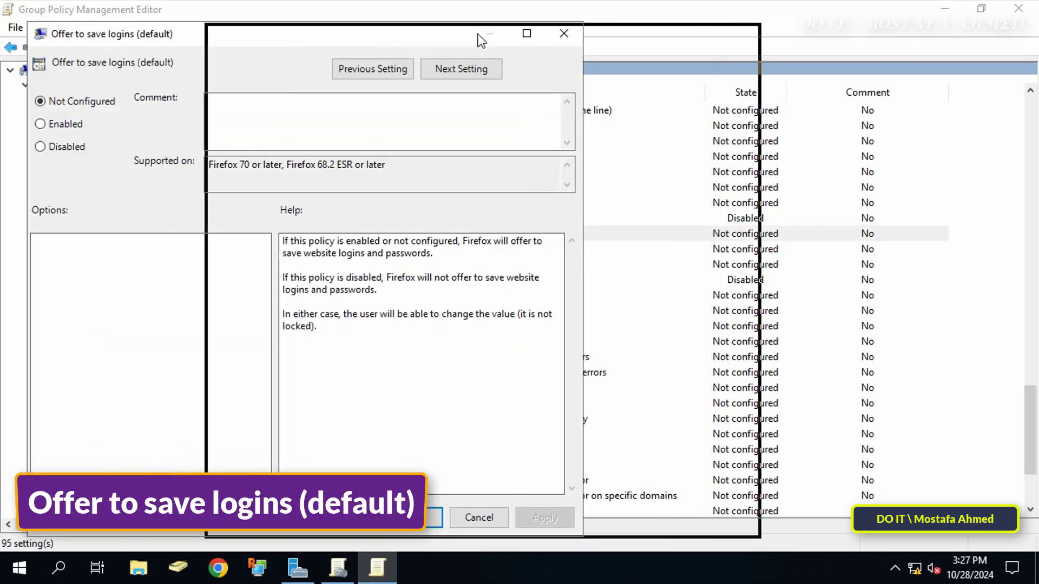
pyautogui.click(229, 138)
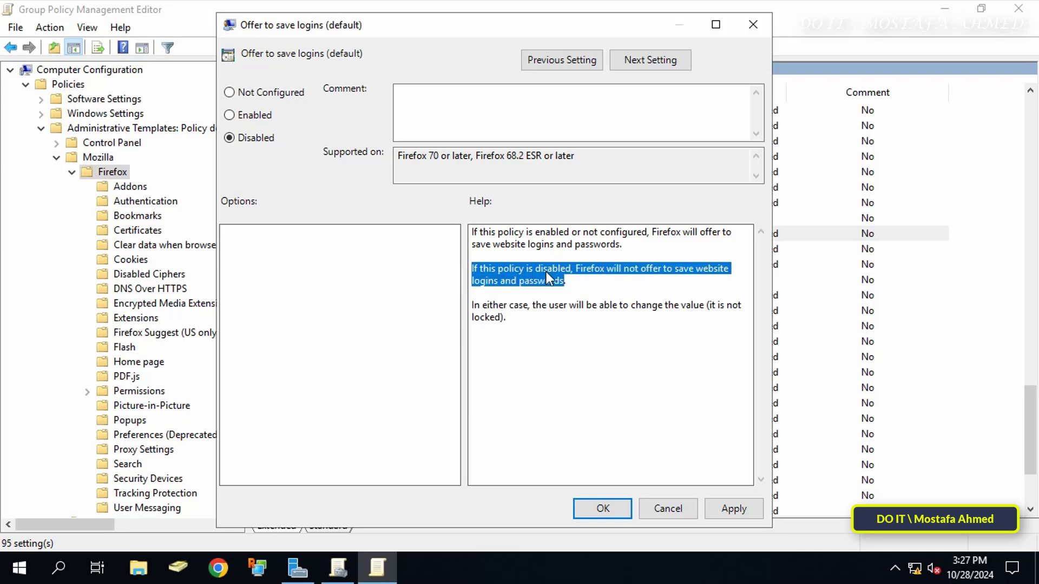
pyautogui.moveTo(509, 302)
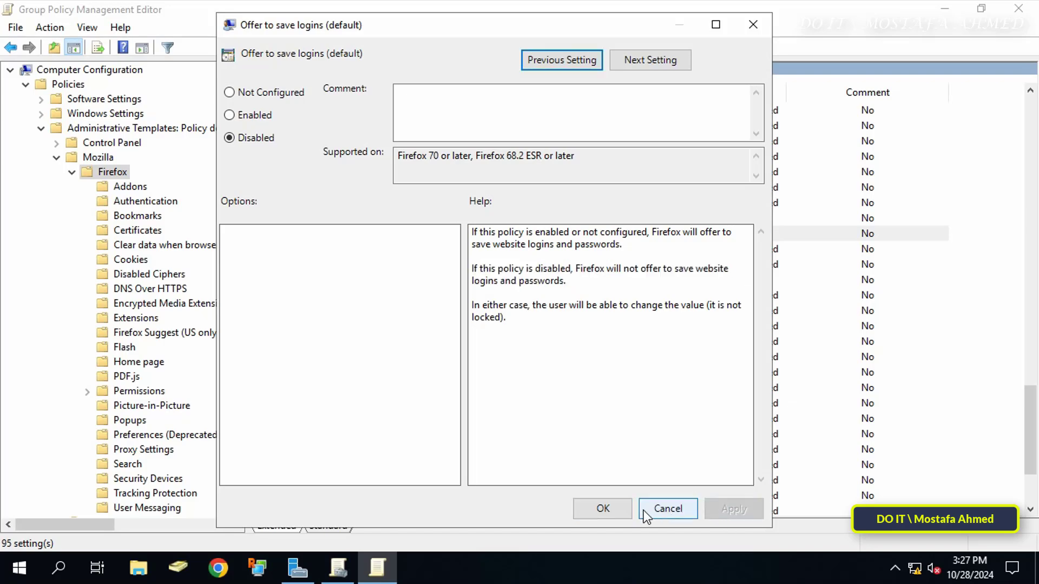
pyautogui.click(667, 509)
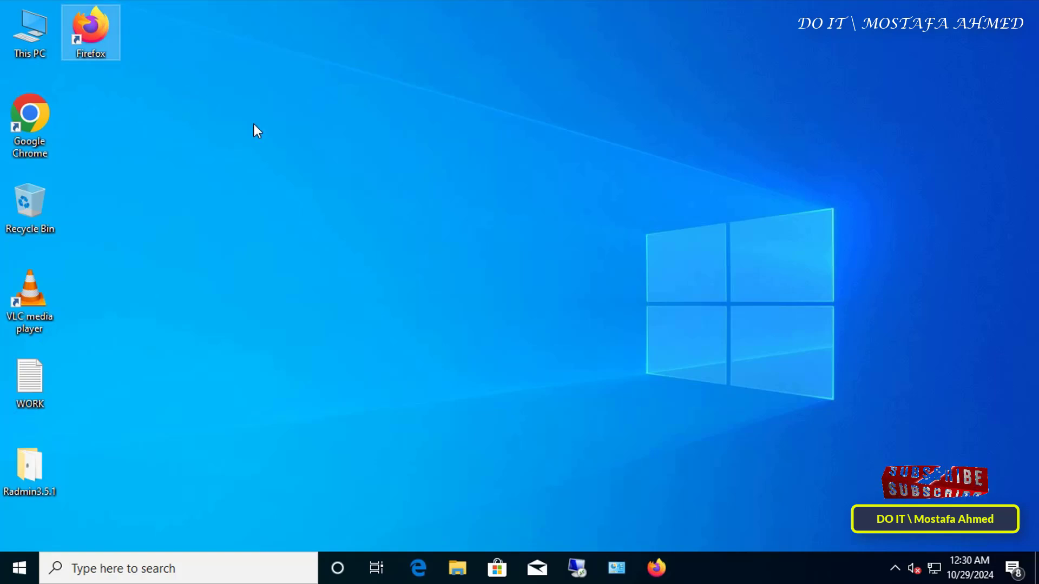
pyautogui.doubleClick(91, 28)
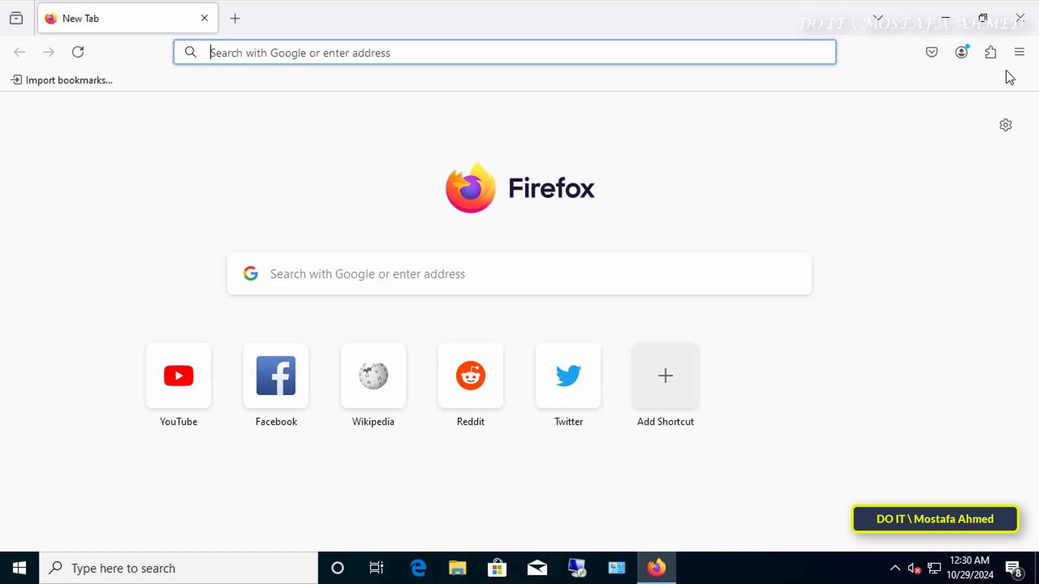
pyautogui.click(1019, 52)
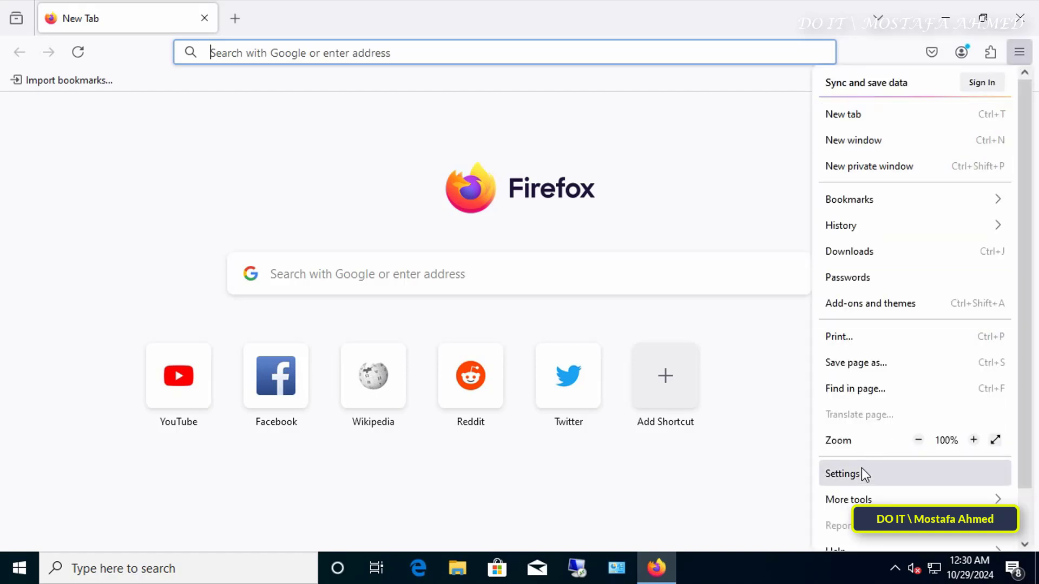
pyautogui.click(841, 473)
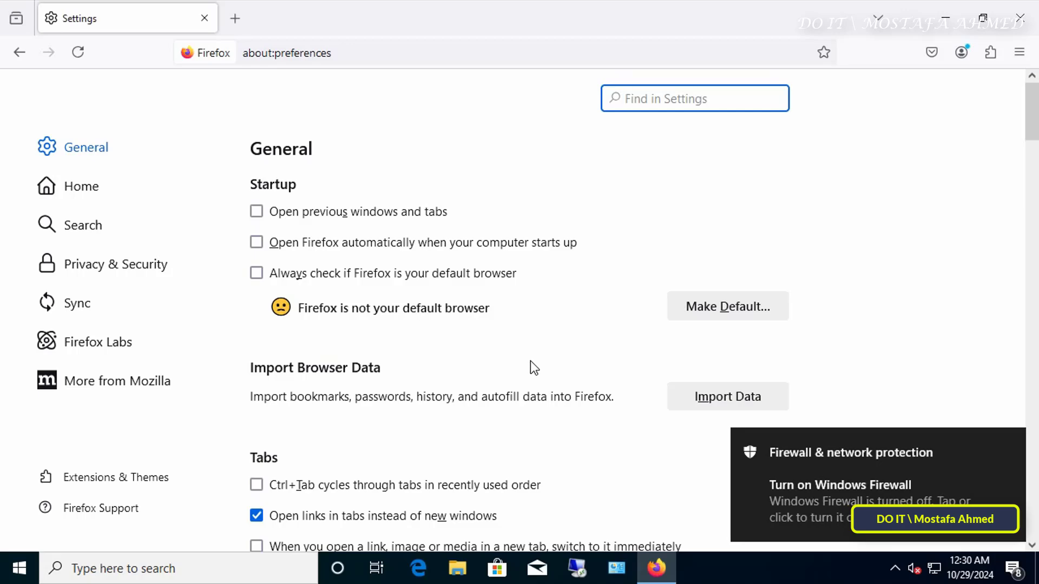
pyautogui.click(115, 264)
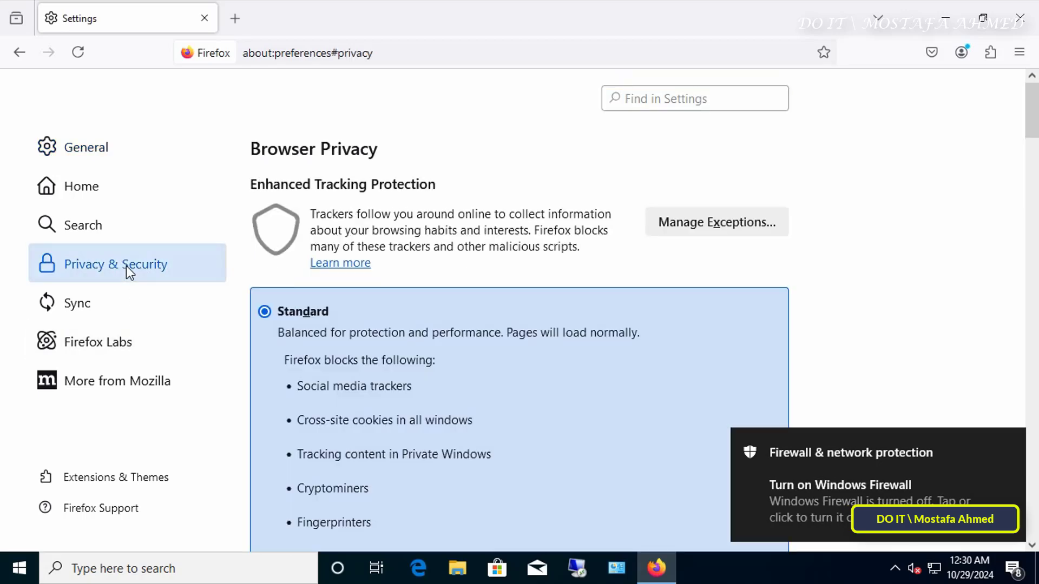
pyautogui.scroll(-3)
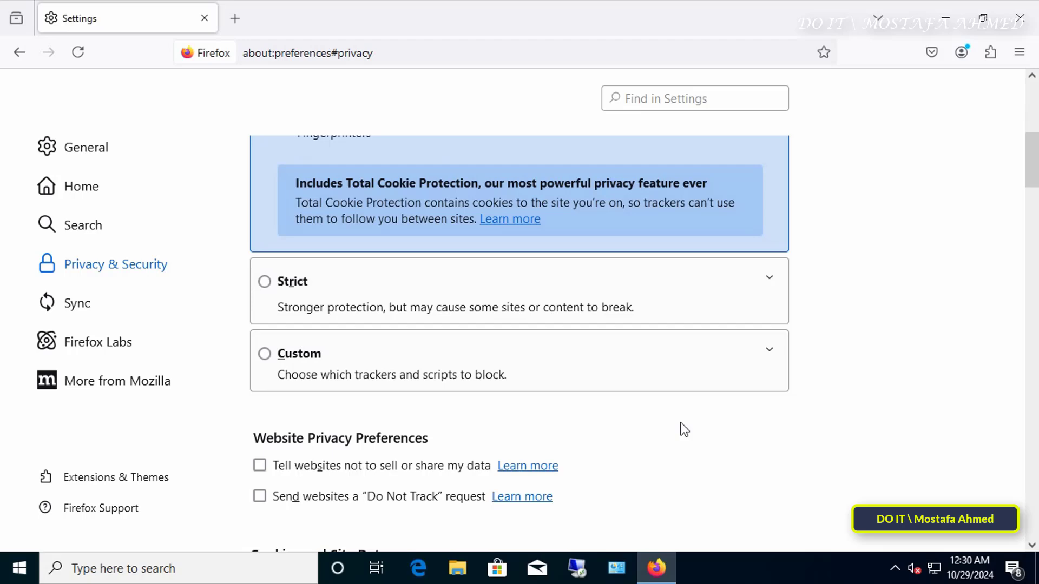
pyautogui.scroll(-3)
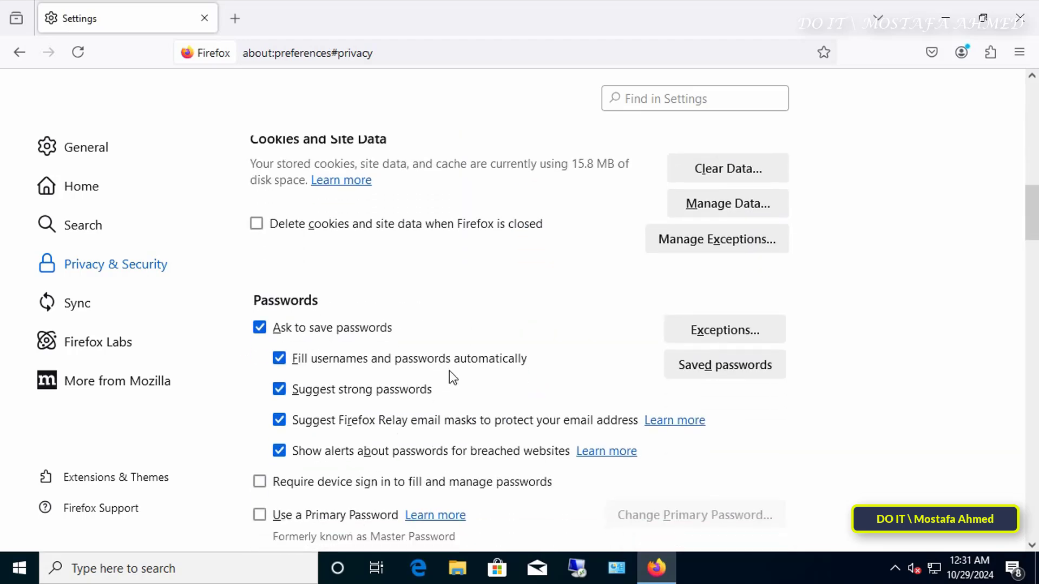
pyautogui.scroll(-3)
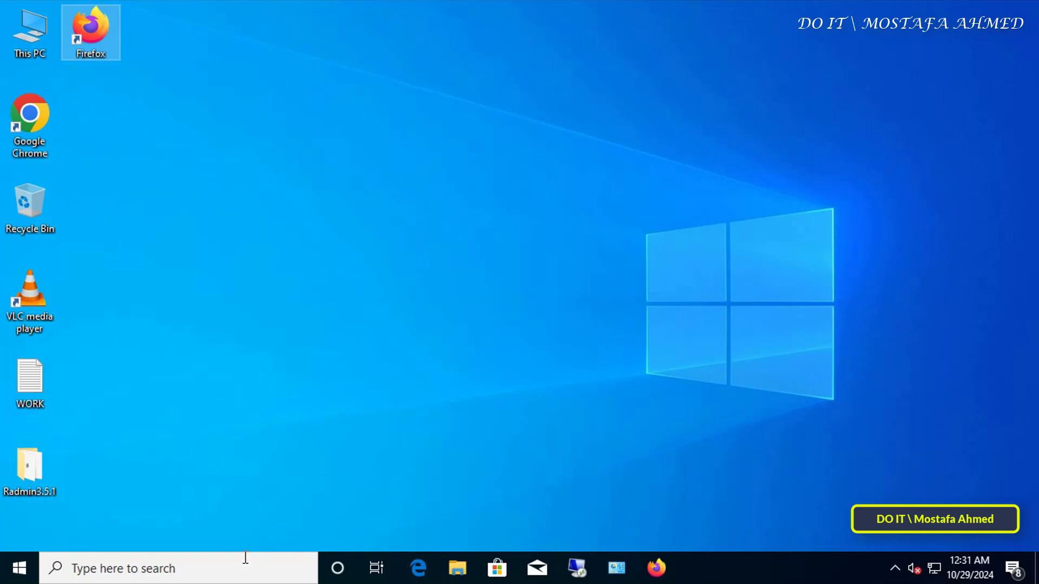
# Open Command Prompt from taskbar search and begin typing gpupdate
pyautogui.click(136, 568)
pyautogui.write('g')
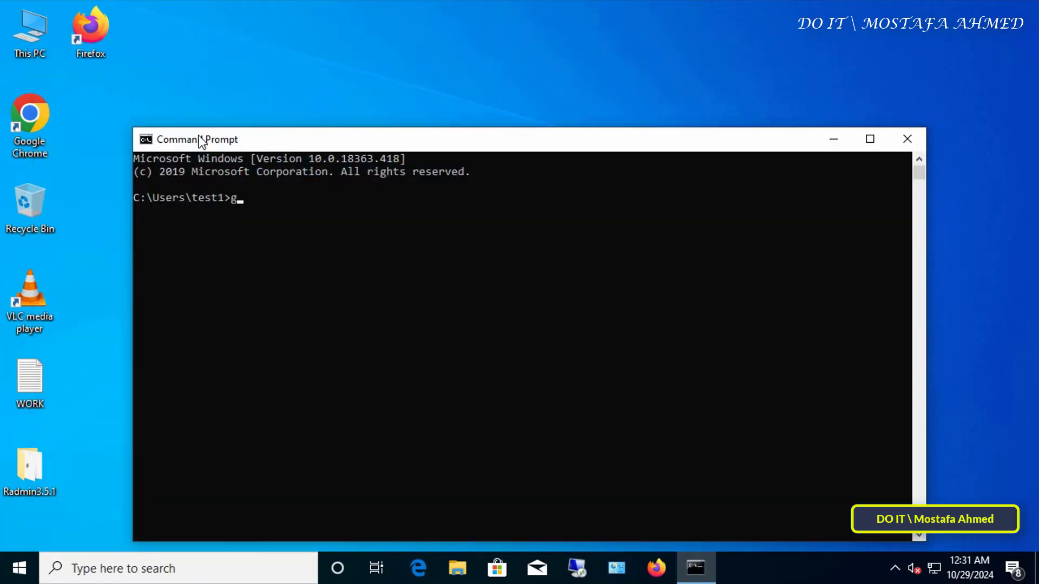
pyautogui.write('pupda')
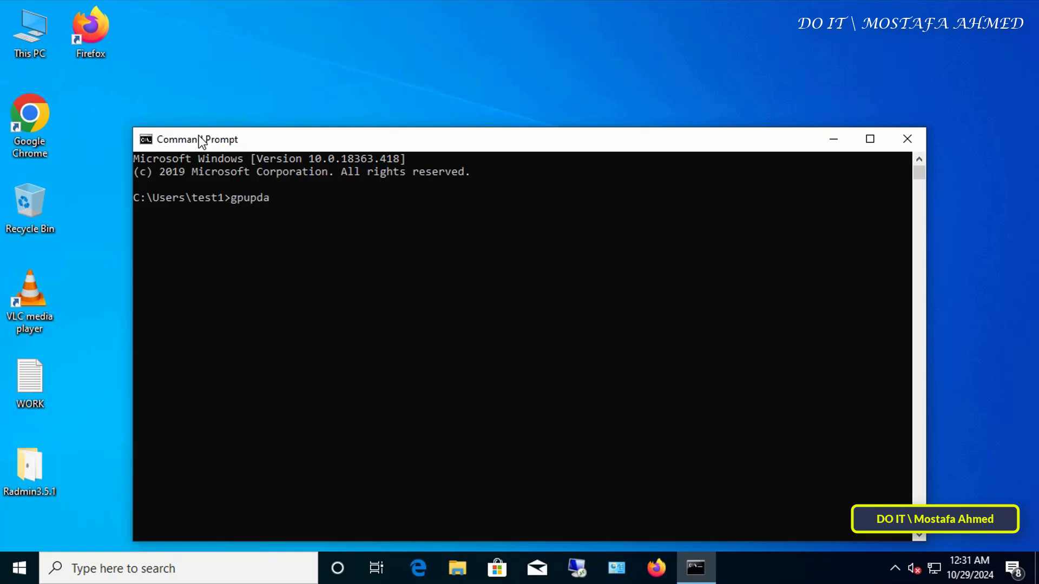